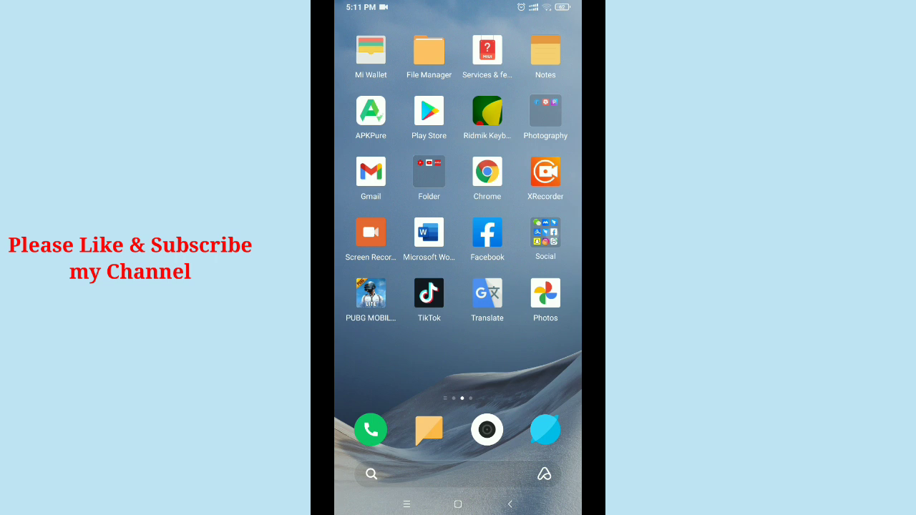
Step: Open the Social folder on the Android home screen
click(545, 233)
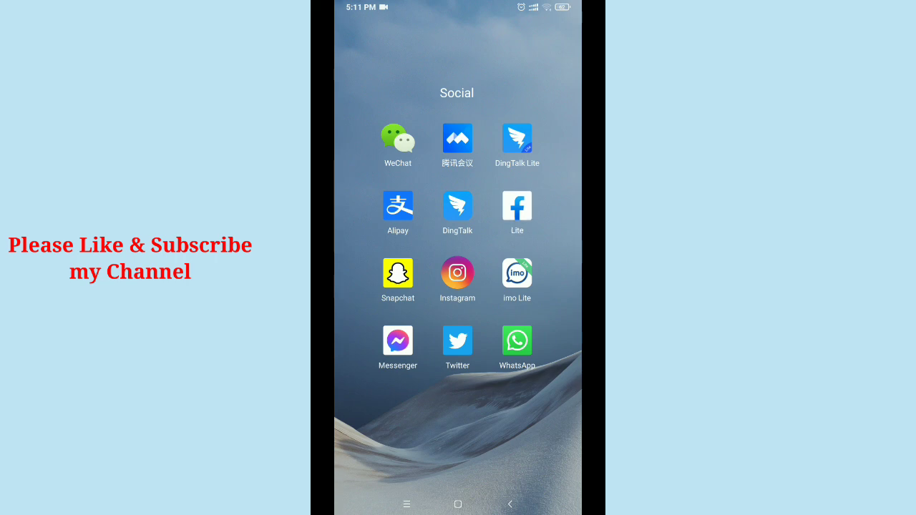
Step: Launch Facebook Lite from the Social folder and bring up its main Menu
click(516, 208)
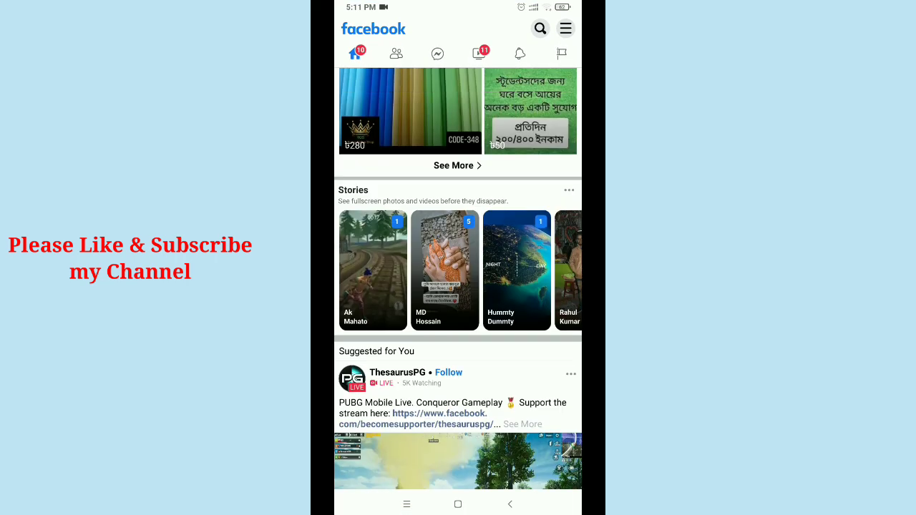
scroll(down, 3)
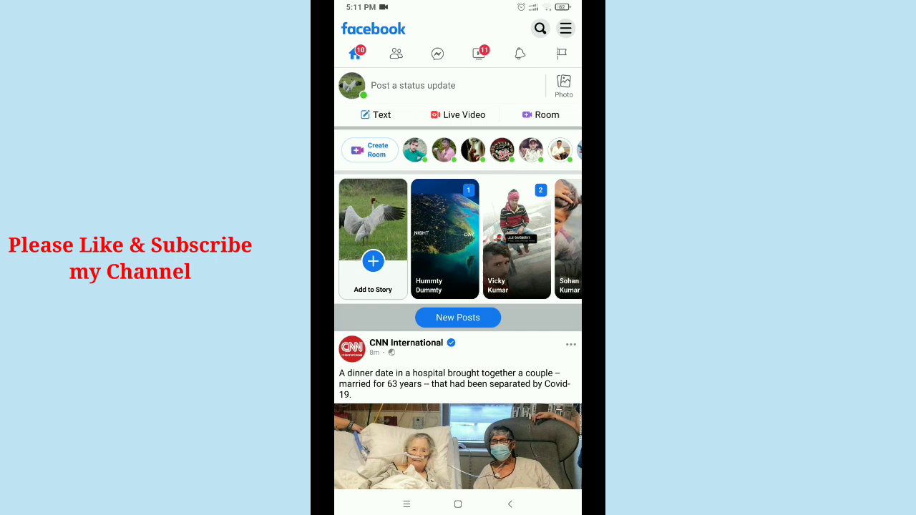
click(566, 28)
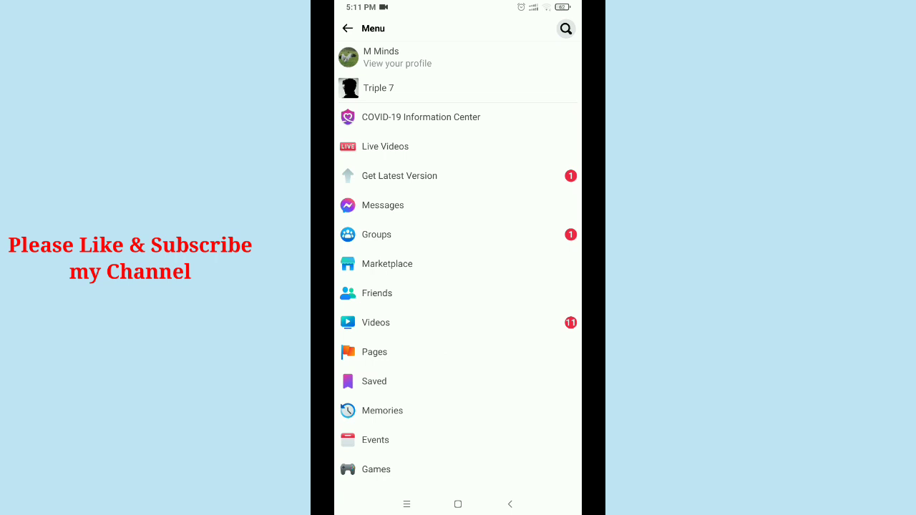
Step: Go to your own profile page from the Menu
click(397, 57)
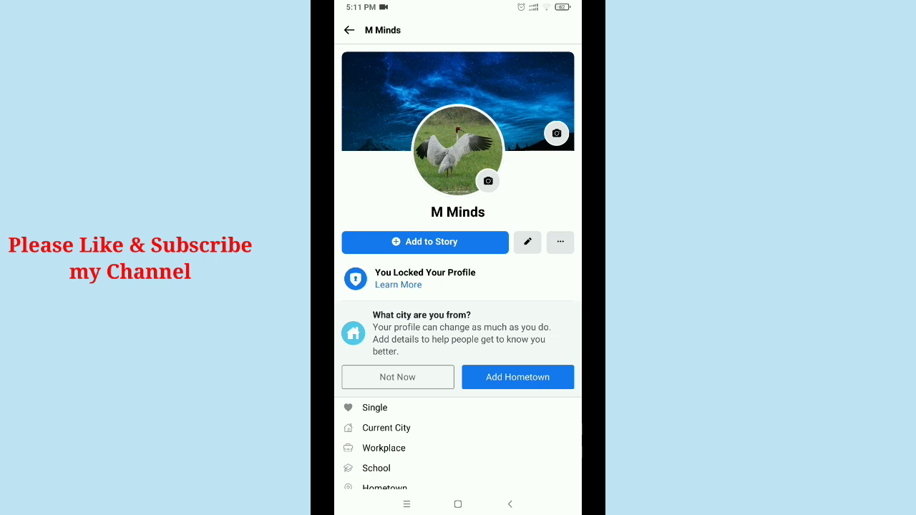
click(560, 242)
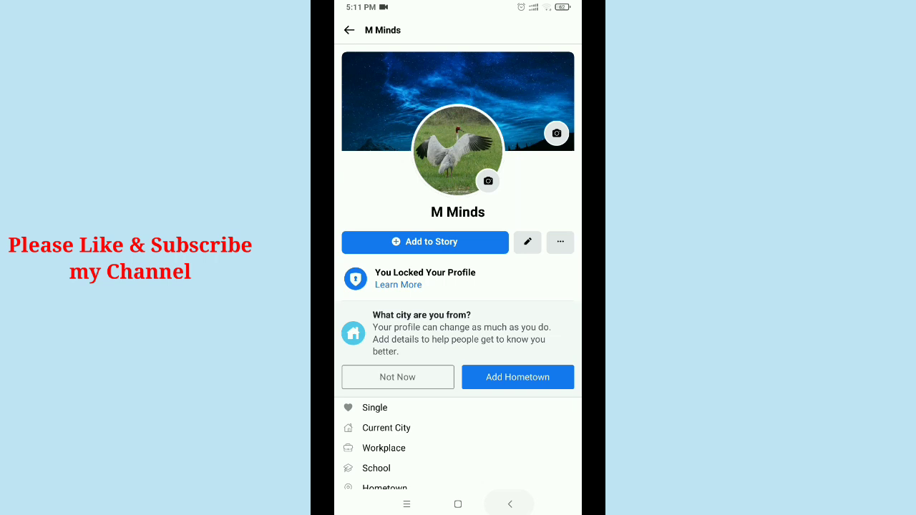
Step: Reach the Story Archive via the profile's ⋯ menu and Archive, showing the Jan 31 story
click(560, 242)
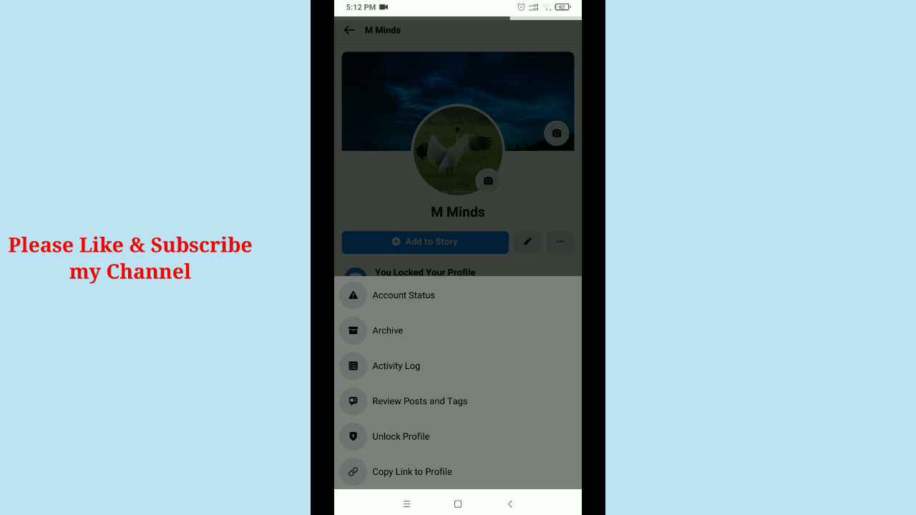
click(387, 330)
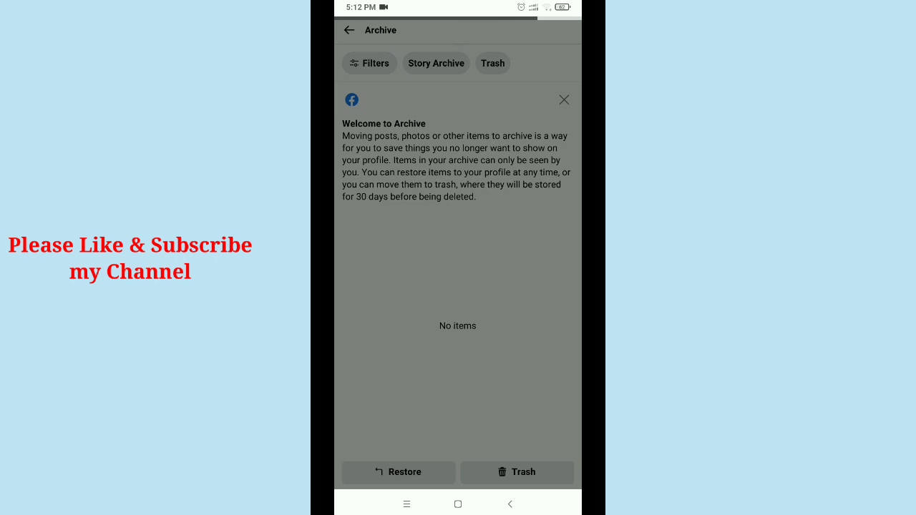
click(436, 63)
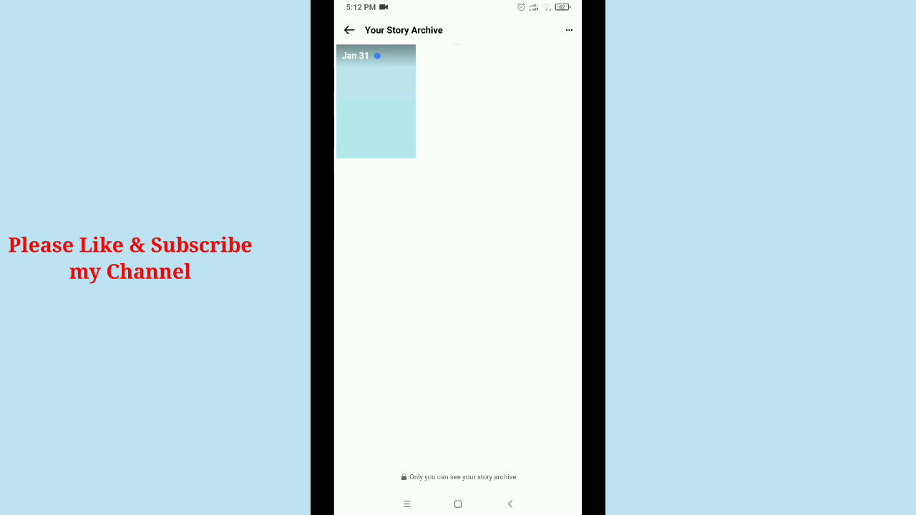